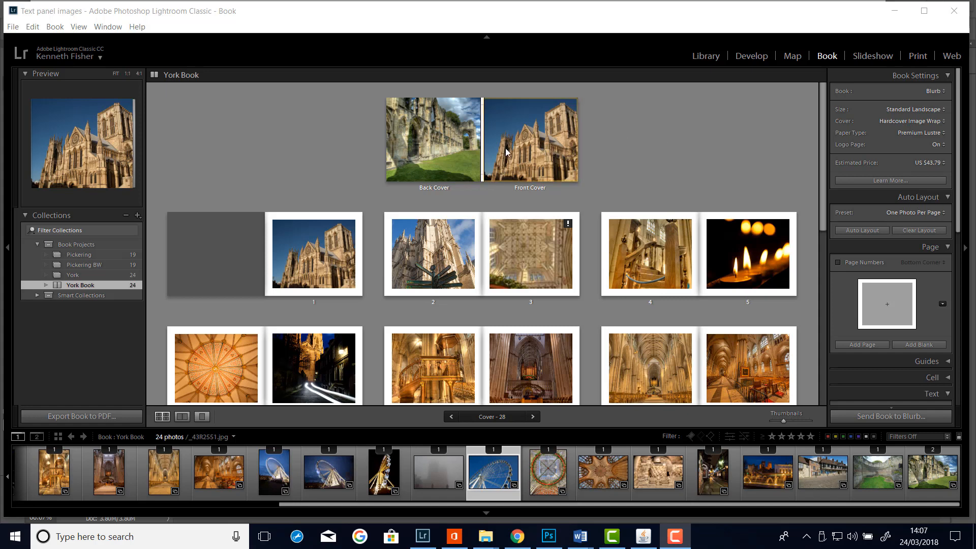
mouse_move(670, 156)
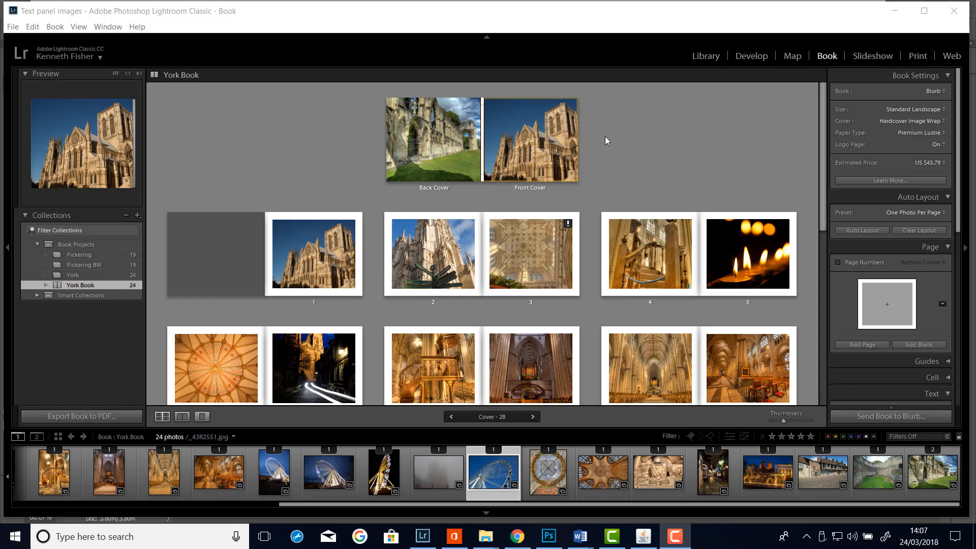
mouse_move(635, 143)
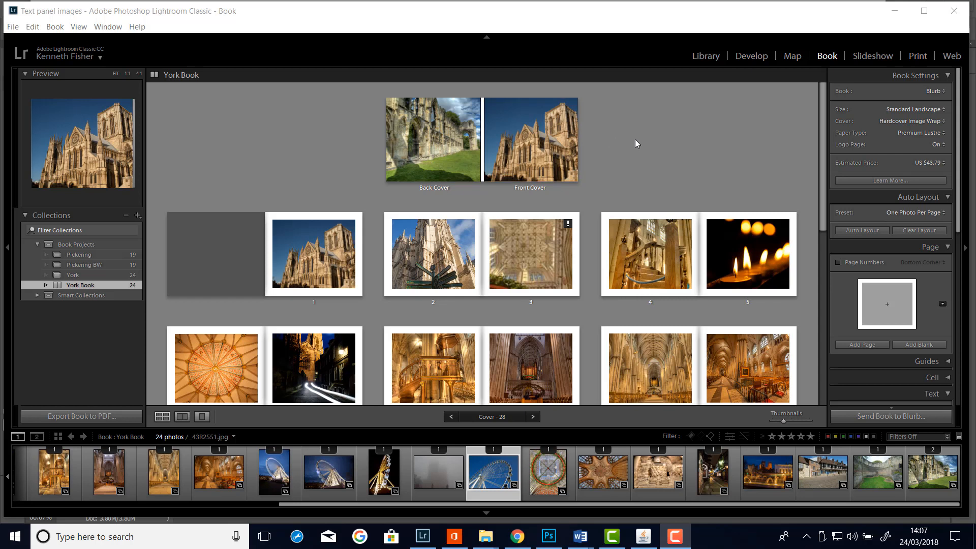
Step: Show the York Book cover spread on its own, filling the workspace
left_click(481, 143)
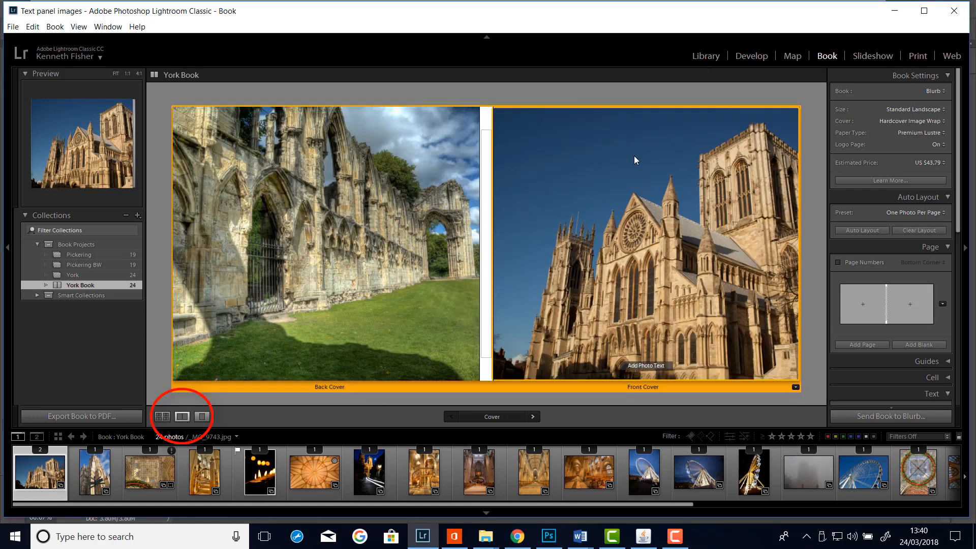
mouse_move(777, 267)
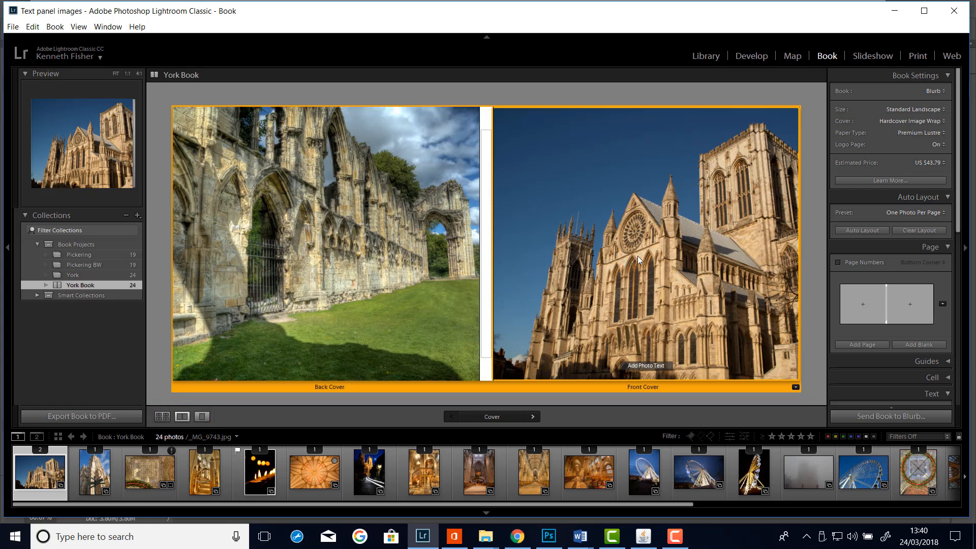
mouse_move(649, 256)
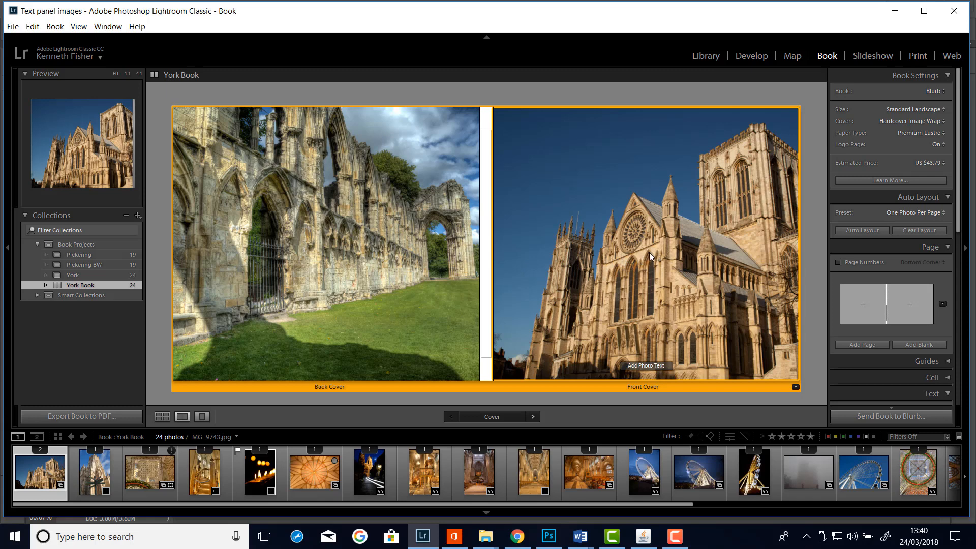
mouse_move(502, 122)
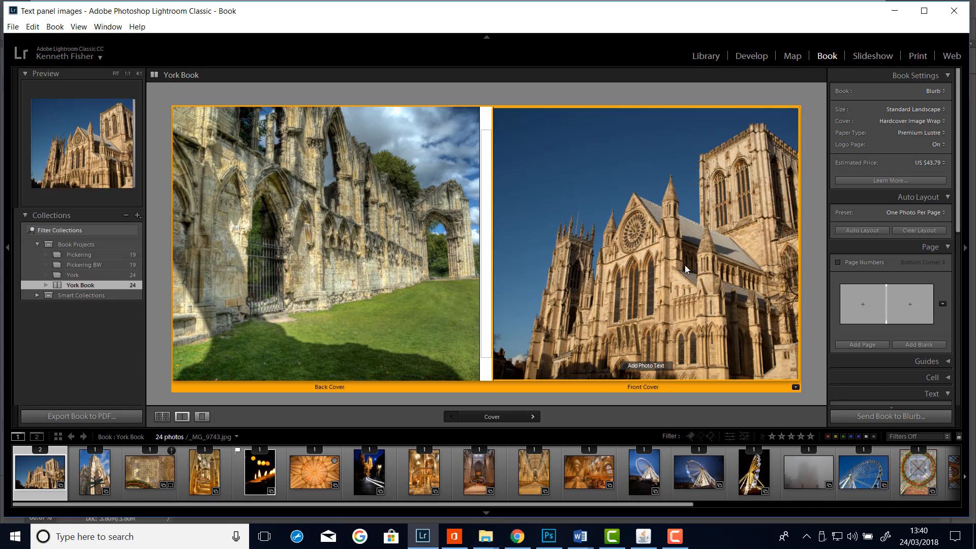
mouse_move(653, 232)
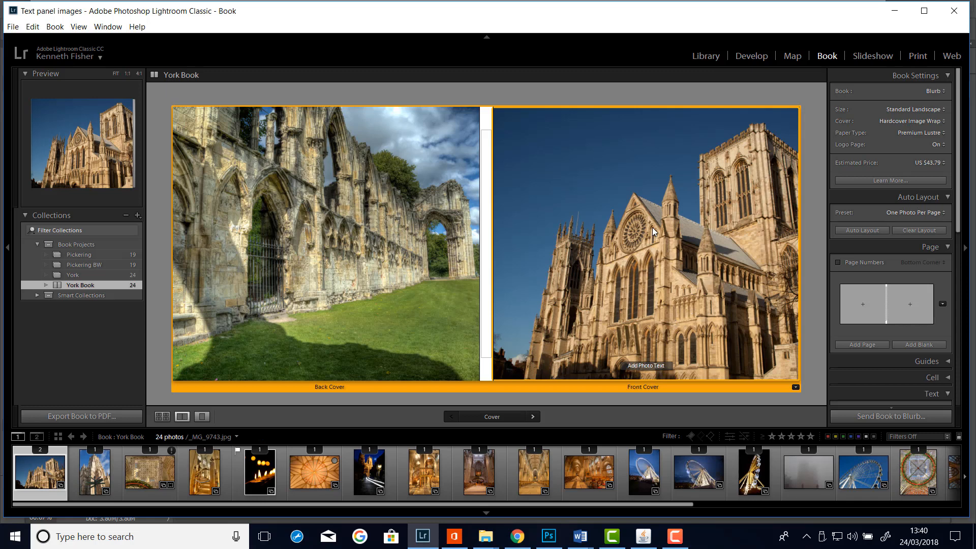
mouse_move(370, 234)
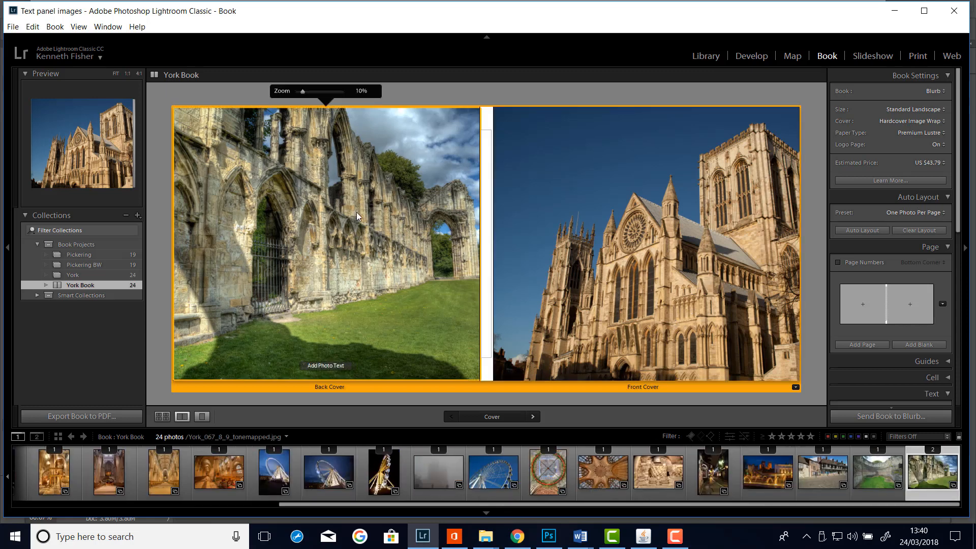
mouse_move(357, 236)
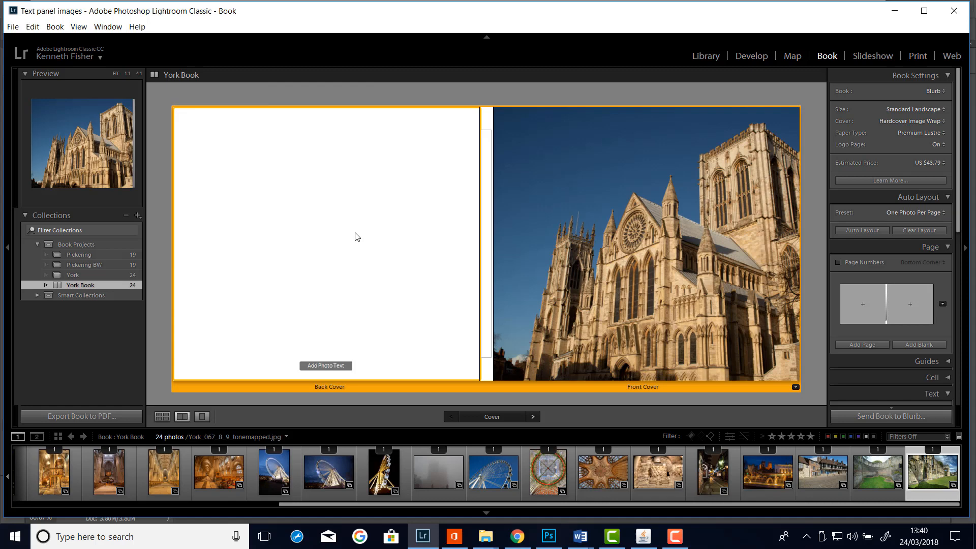
mouse_move(470, 187)
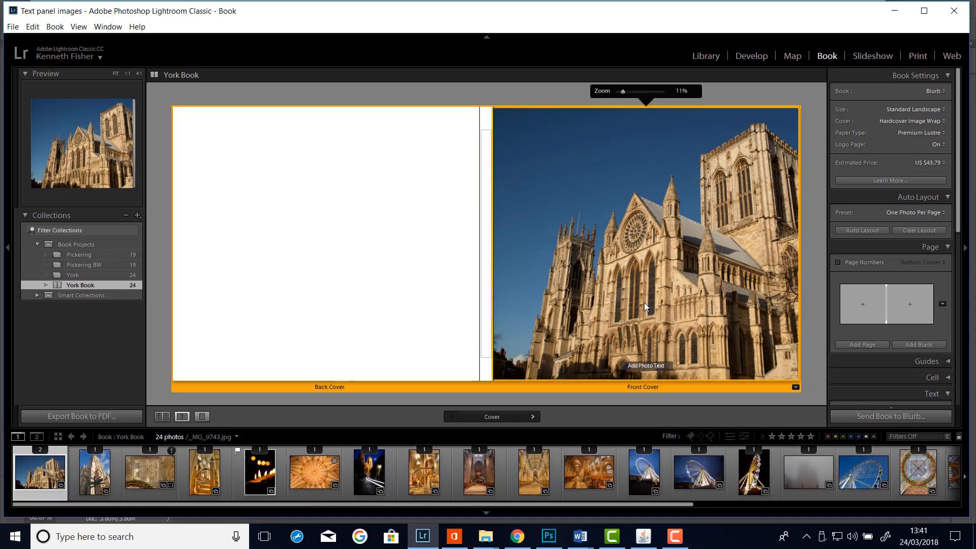
mouse_move(678, 267)
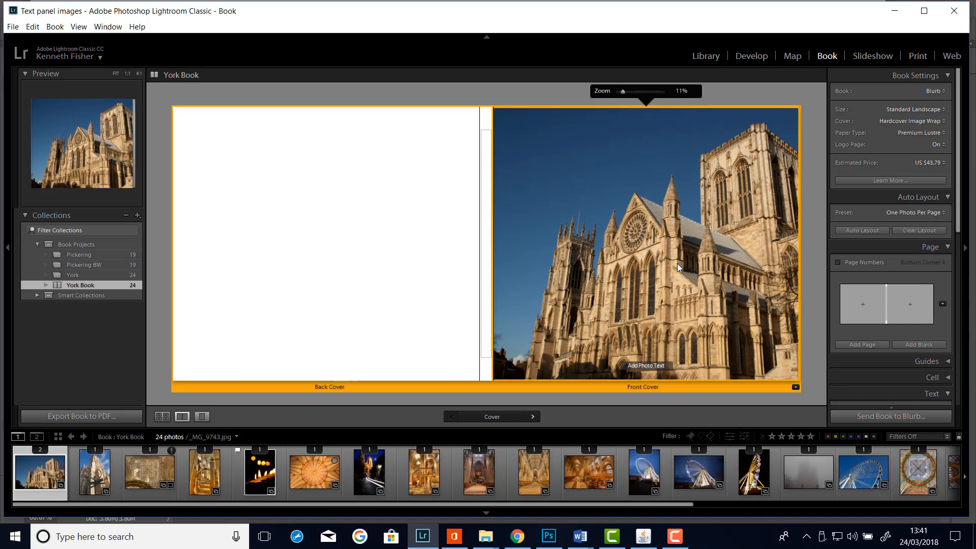
mouse_move(811, 400)
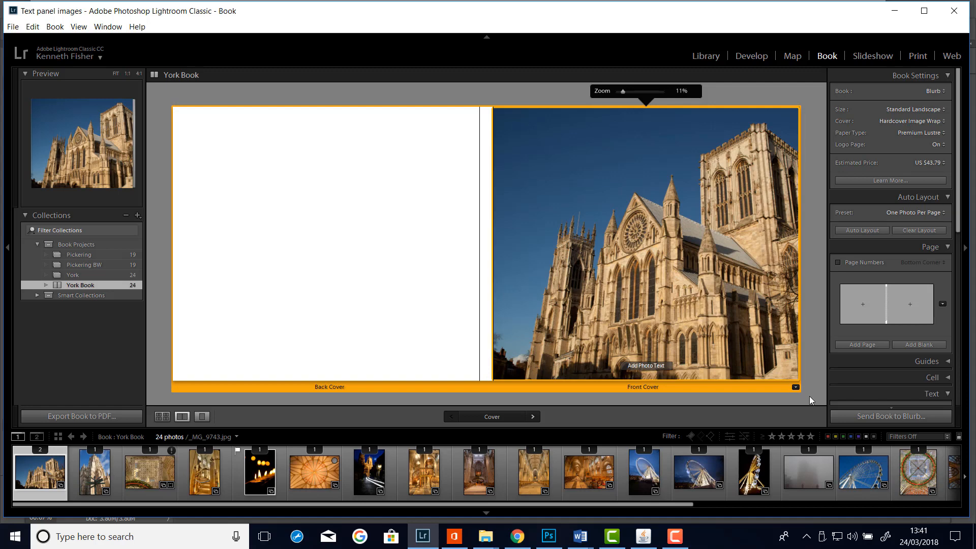
mouse_move(738, 233)
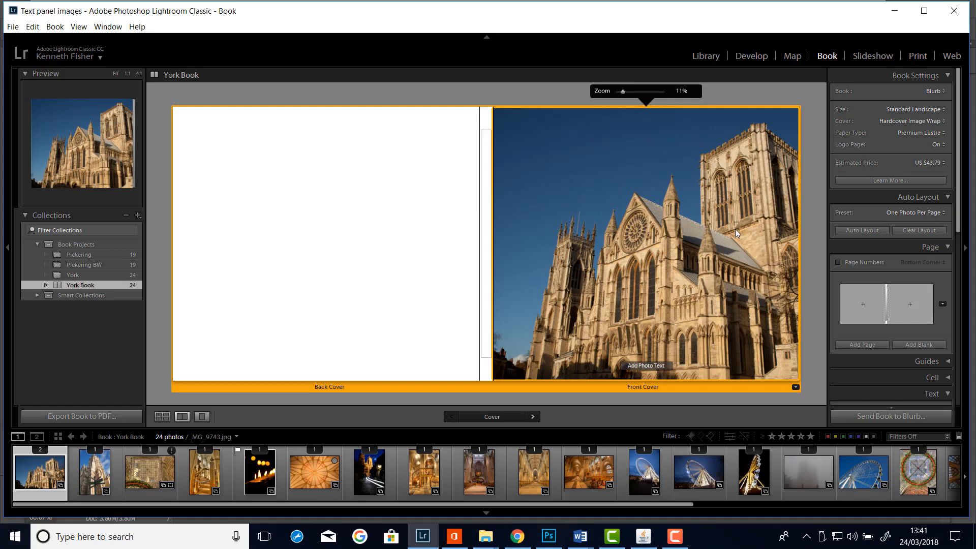
mouse_move(780, 298)
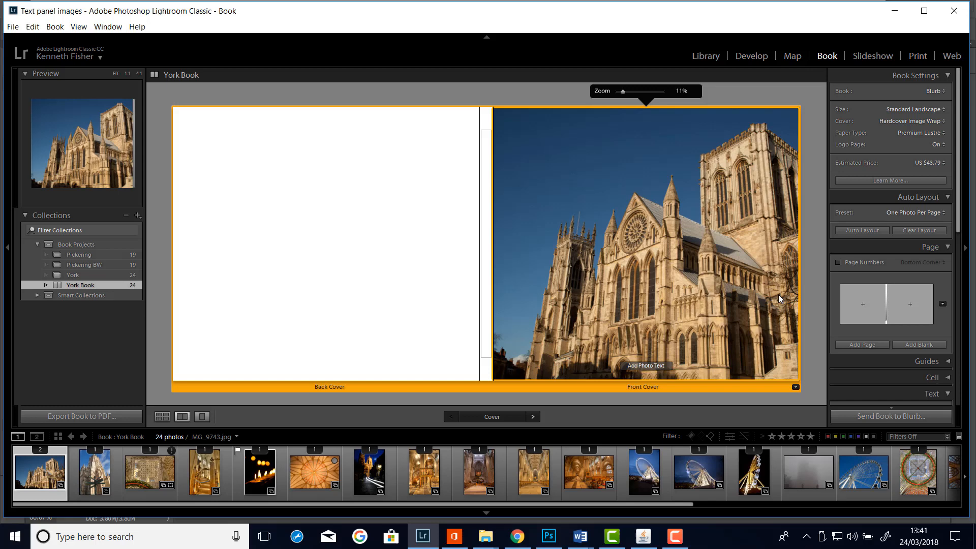
mouse_move(877, 294)
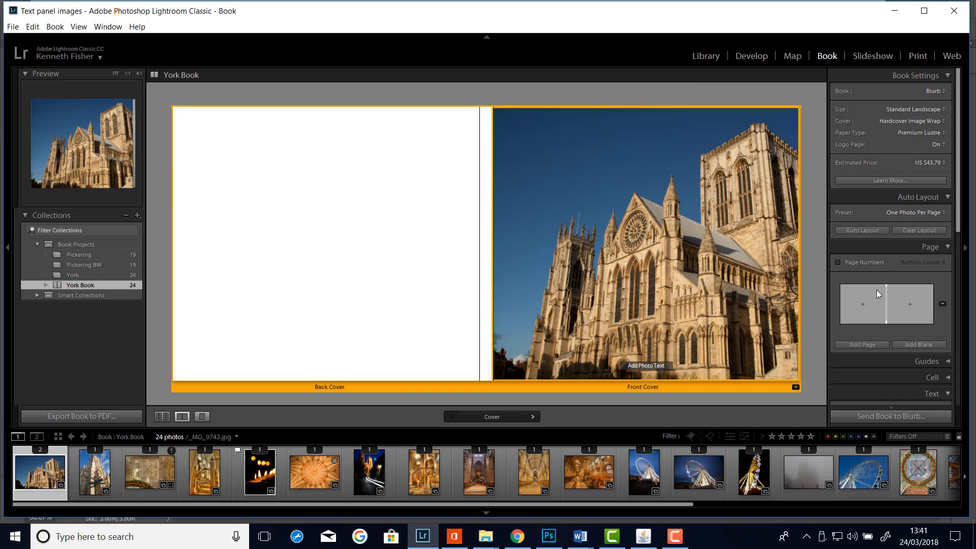
Step: List the alternative cover layouts via the Modify Cover menu
left_click(941, 304)
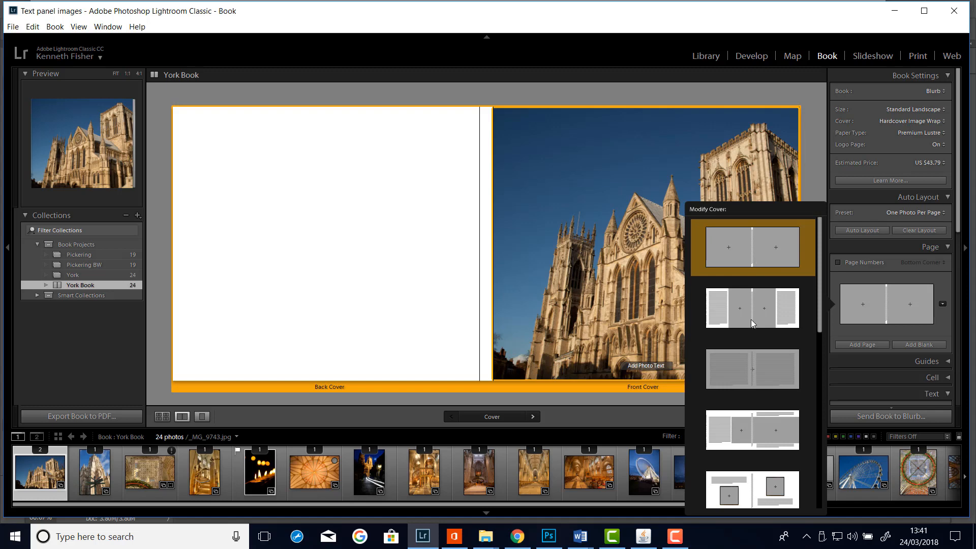
mouse_move(763, 372)
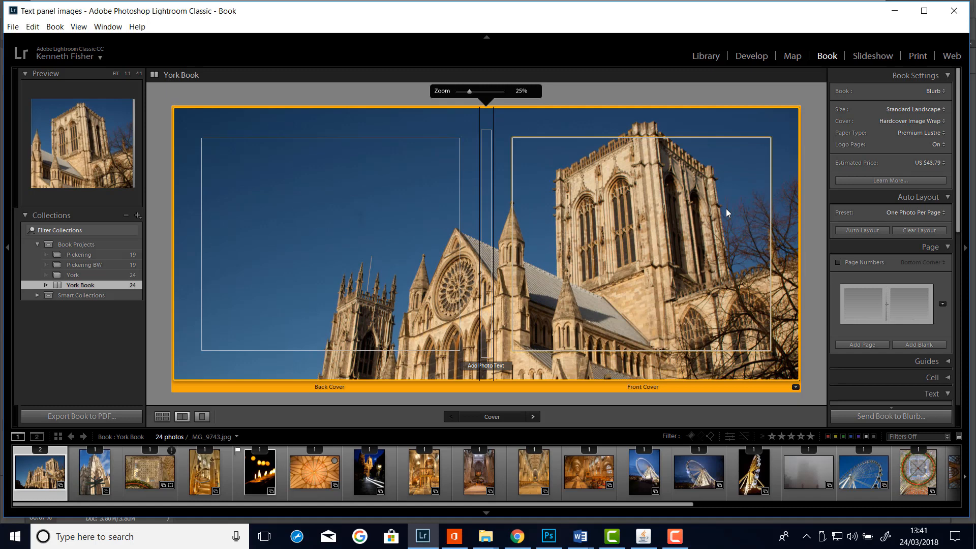
mouse_move(719, 211)
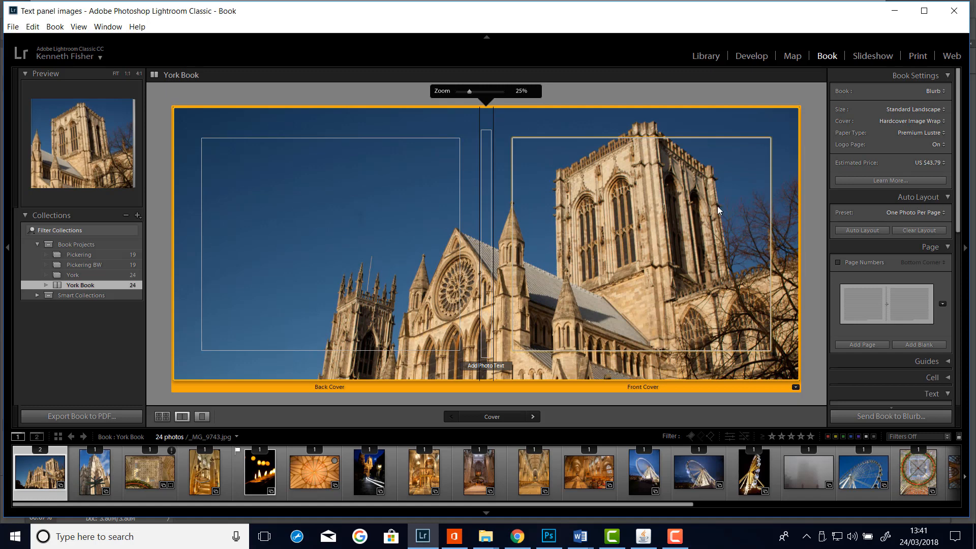
mouse_move(519, 62)
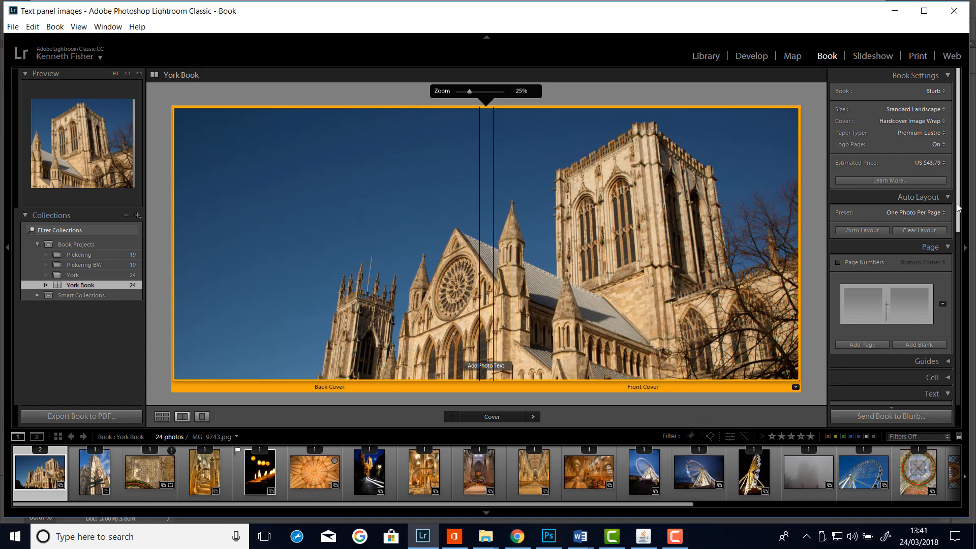
Step: Enable Page Text so a text box appears atop the front cover
scroll("down", 3)
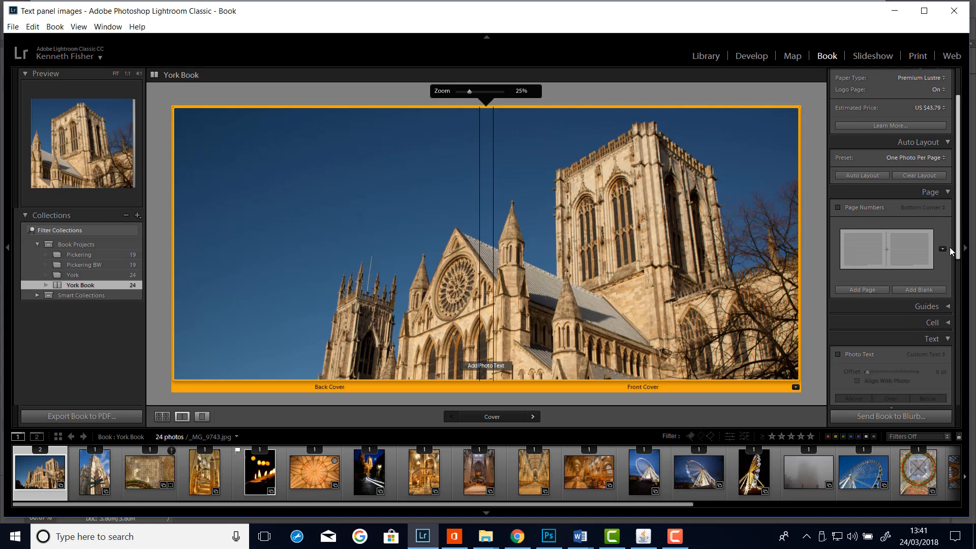
scroll("down", 3)
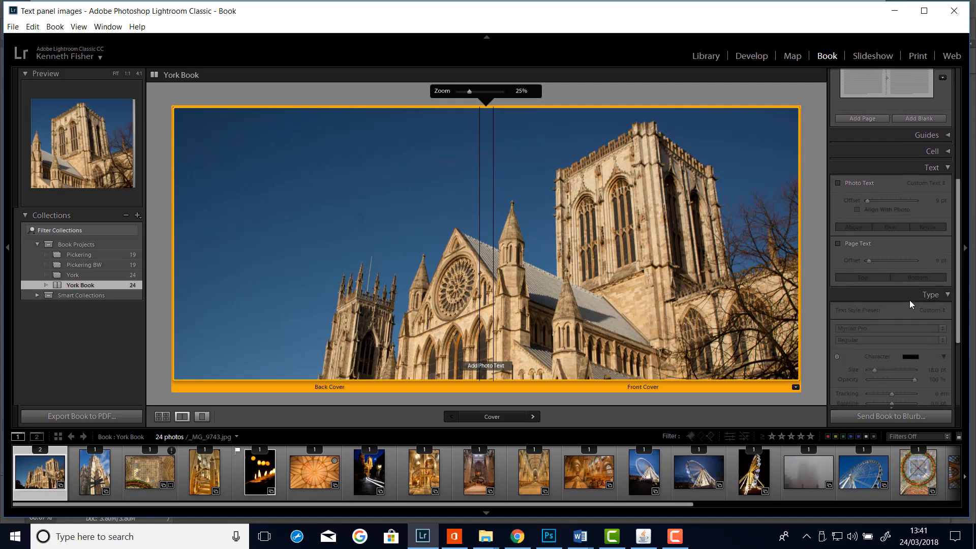
left_click(838, 243)
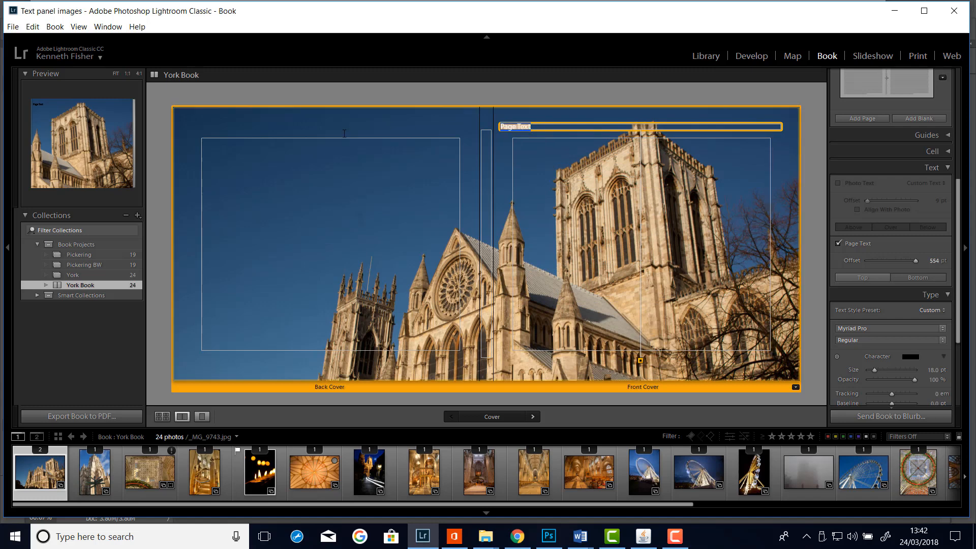
Step: Enter 'My York 2018' as the front cover title
type("M")
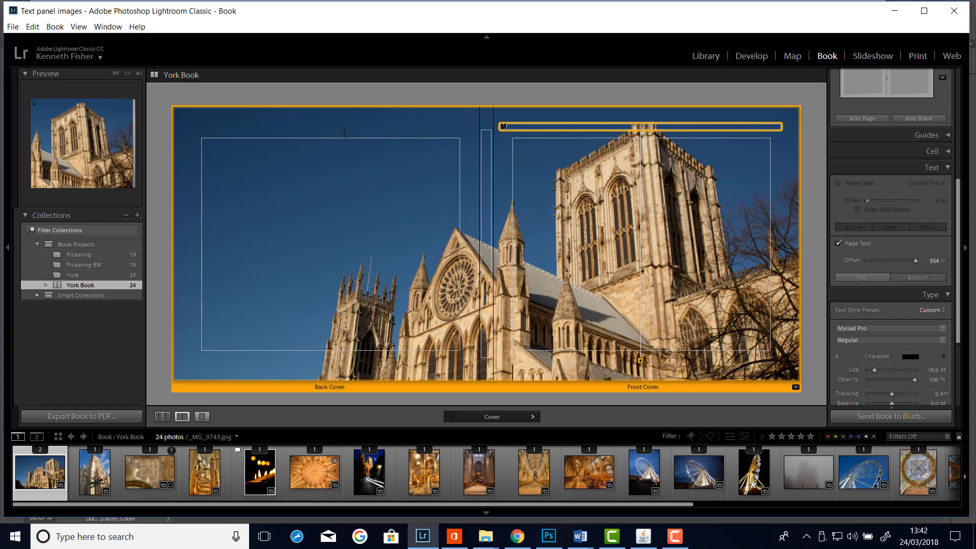
type("My York")
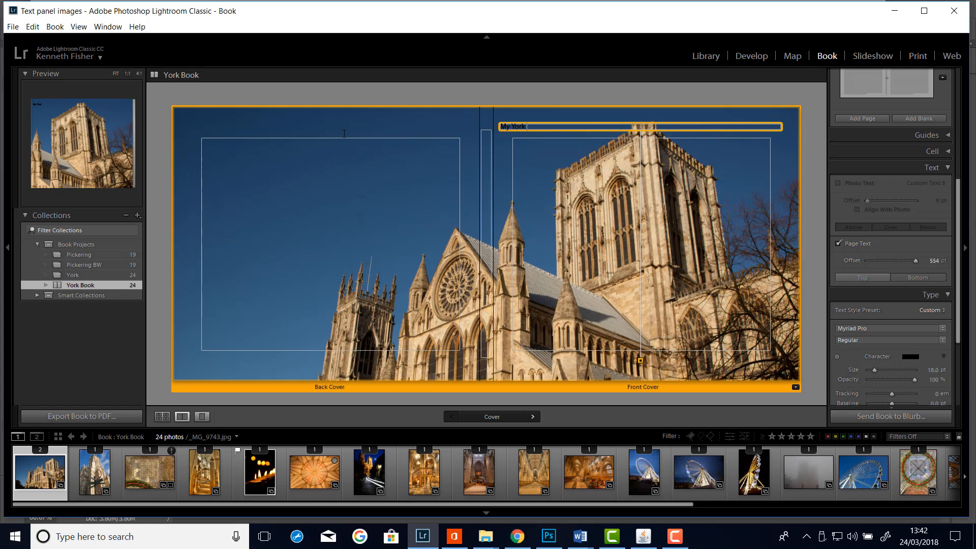
type("10")
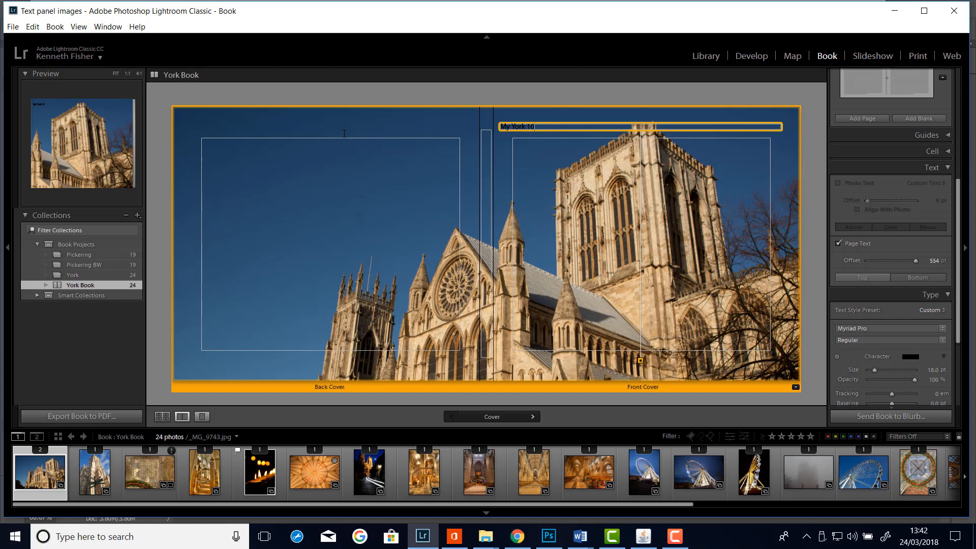
type("2018")
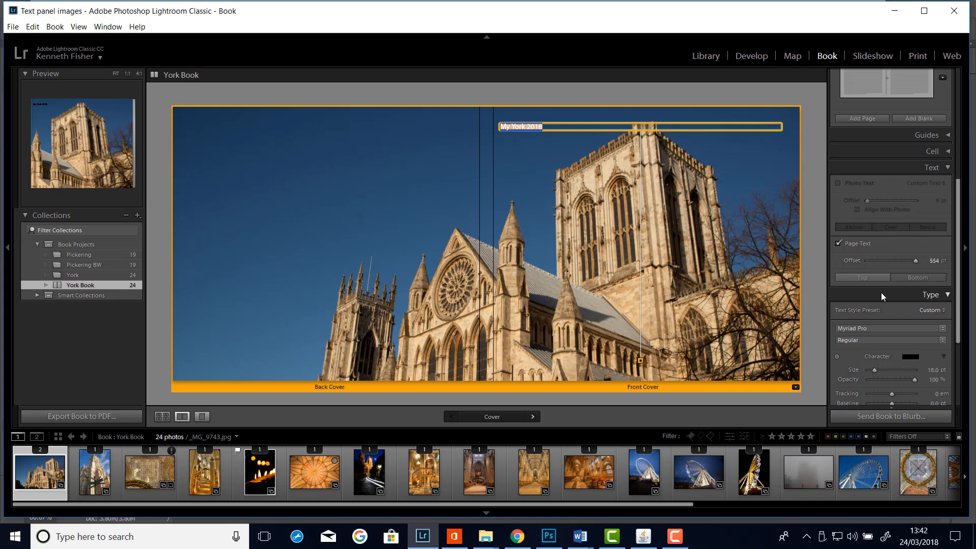
mouse_move(960, 324)
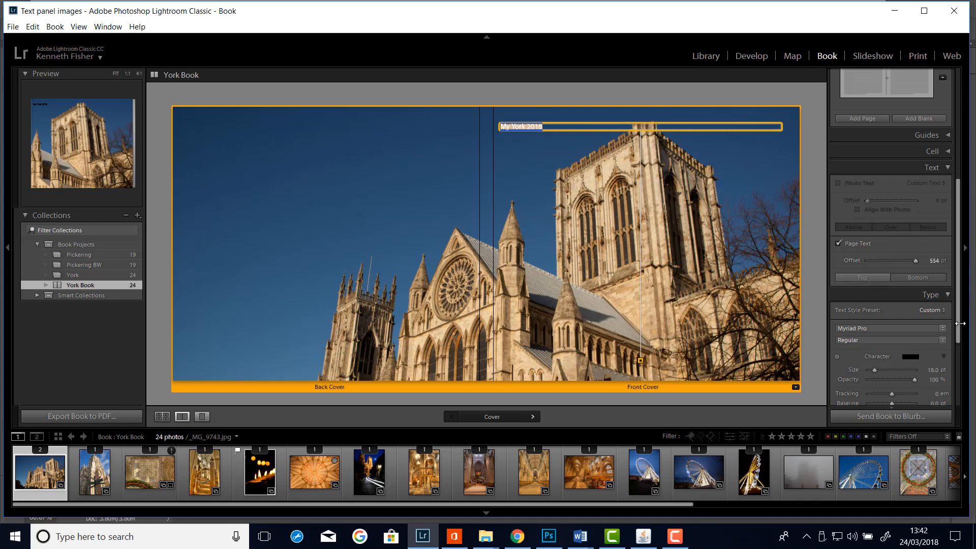
Step: Change the 'My York 2018' title colour from black to white
scroll("down", 3)
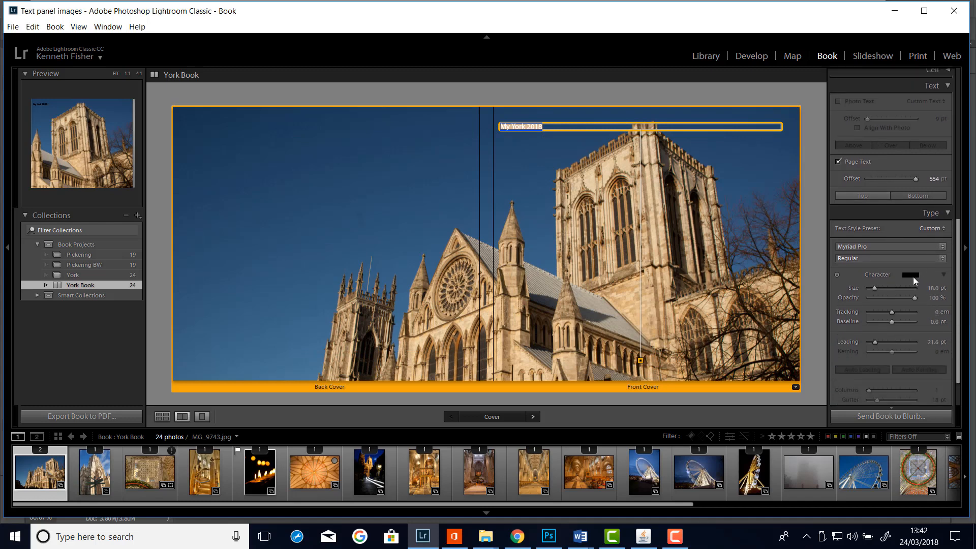
left_click(908, 274)
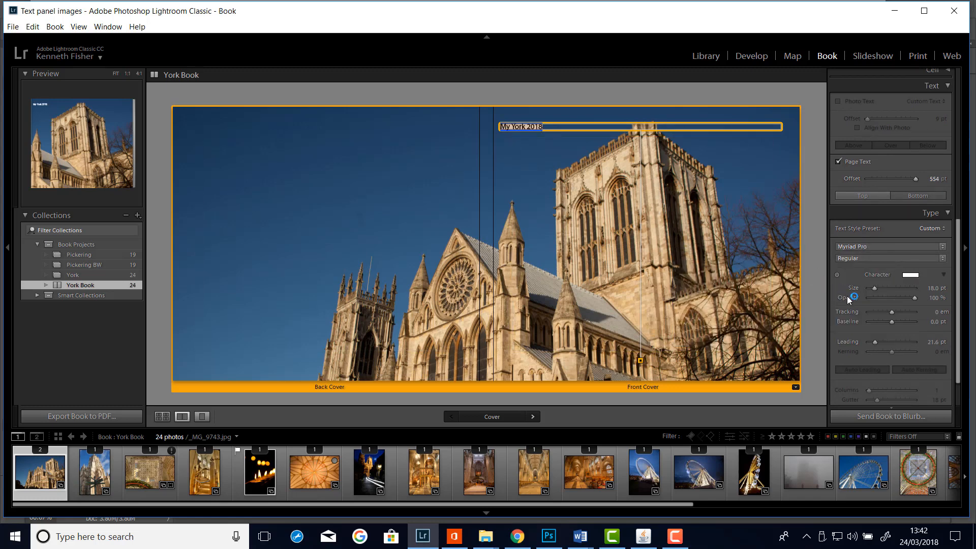
mouse_move(876, 294)
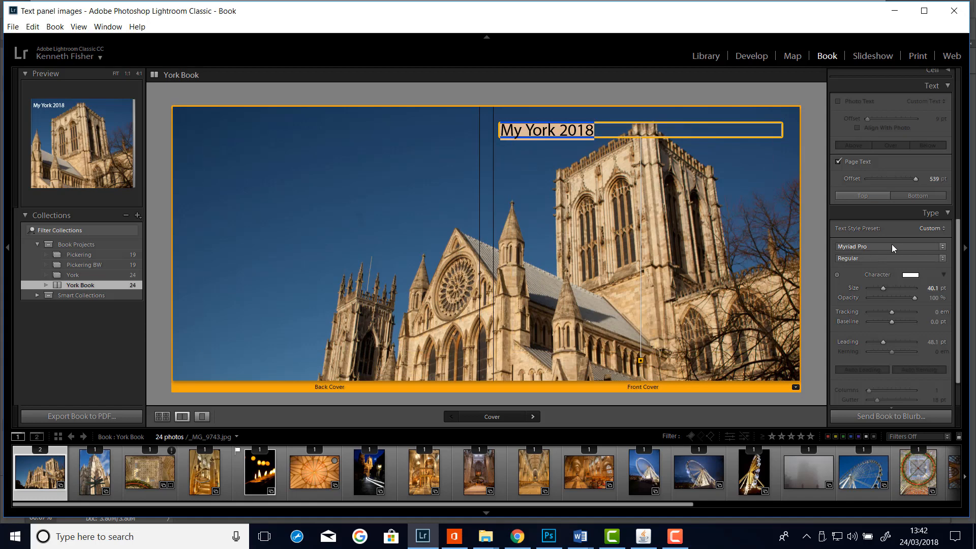
Step: Set the cover title typeface to Bebas Neue, giving white capitals 'MY YORK 2018'
left_click(886, 246)
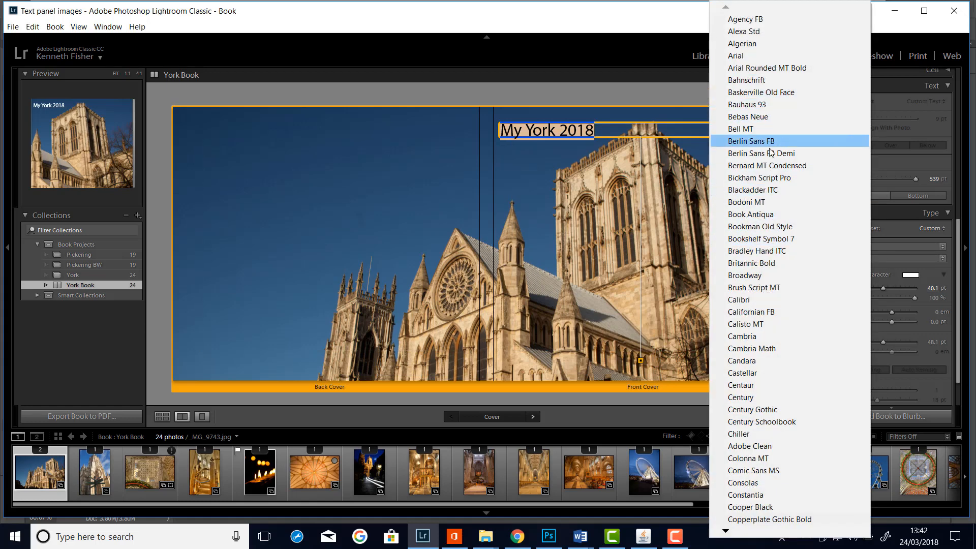
mouse_move(741, 129)
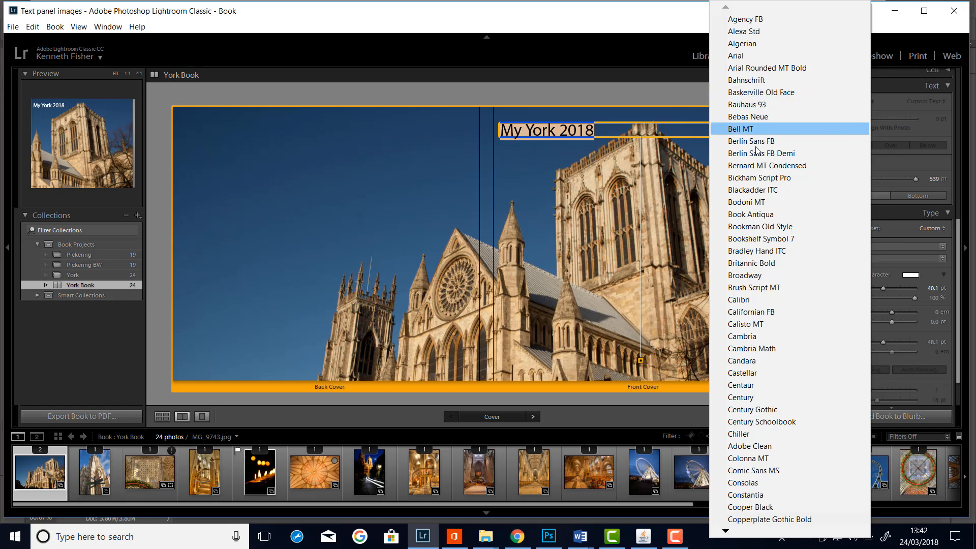
mouse_move(756, 129)
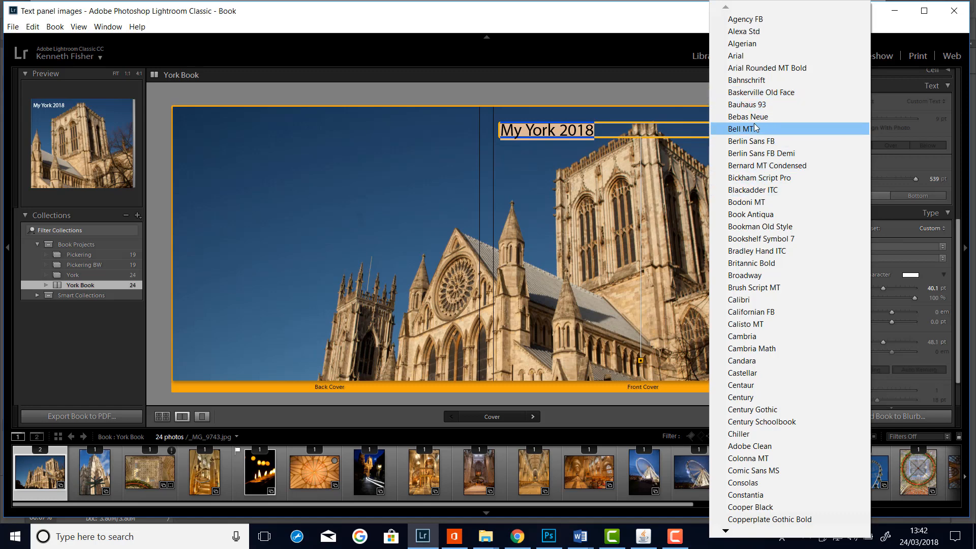
left_click(749, 116)
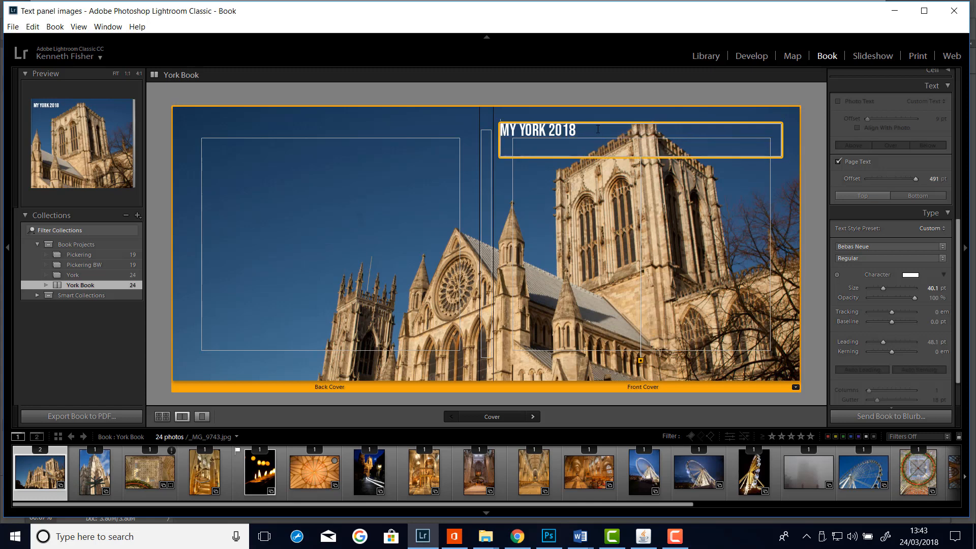
Step: Add 'BY' and 'KEN FISHER' on two new lines beneath the title
type("BY")
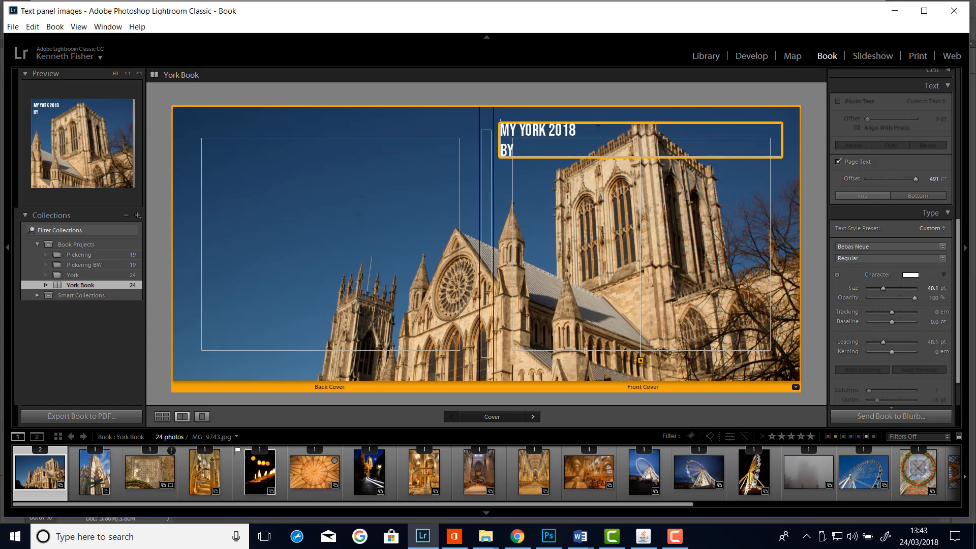
type("K")
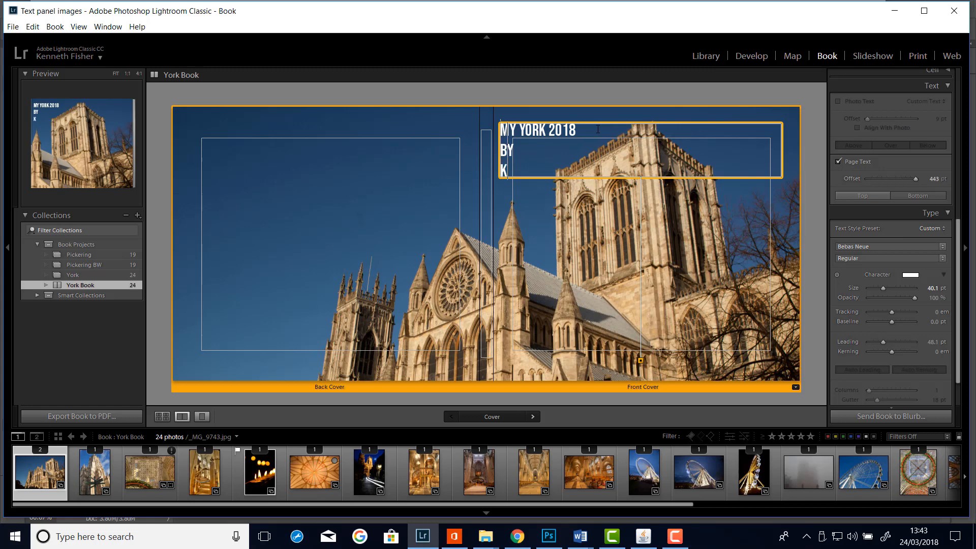
type("EN FI")
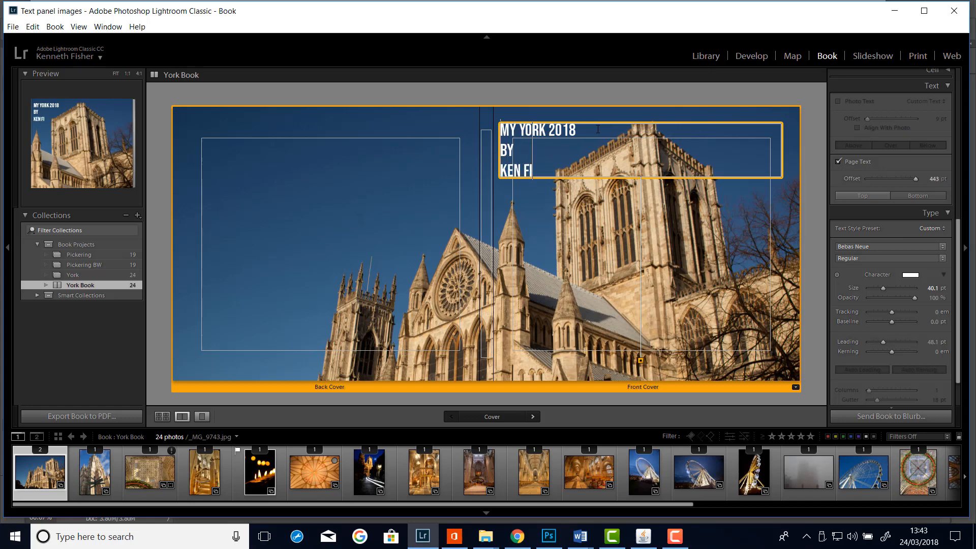
type("SHER")
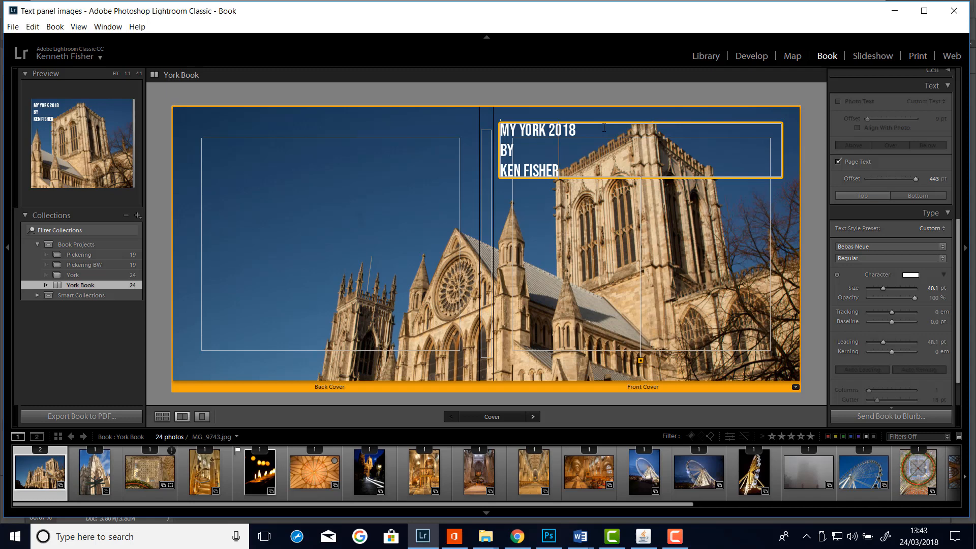
mouse_move(776, 150)
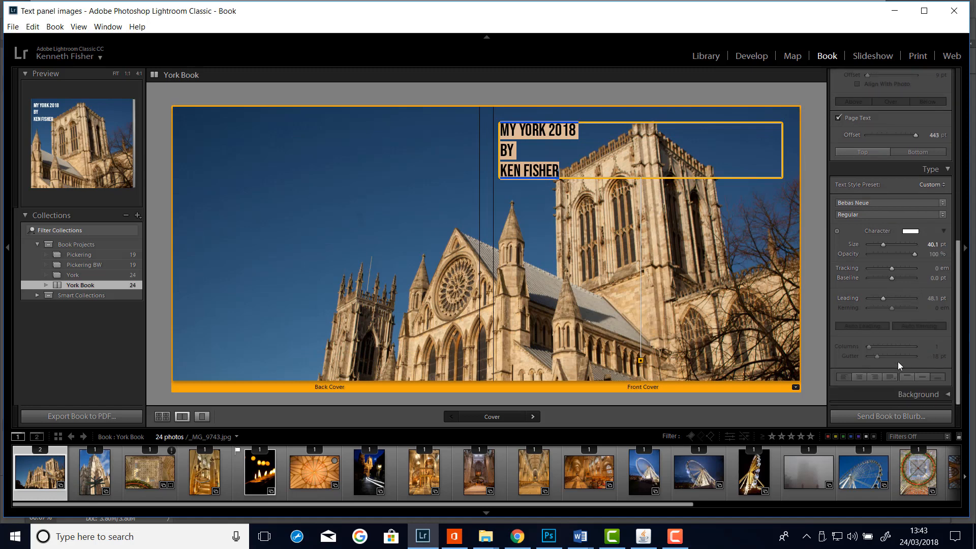
mouse_move(867, 384)
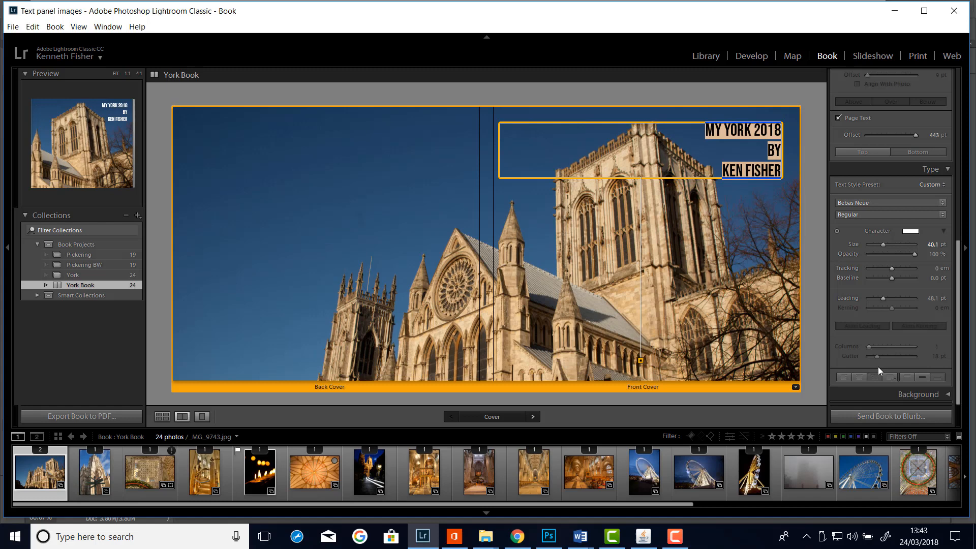
Step: Right-align the three-line cover title against the front cover's right edge
left_click(840, 118)
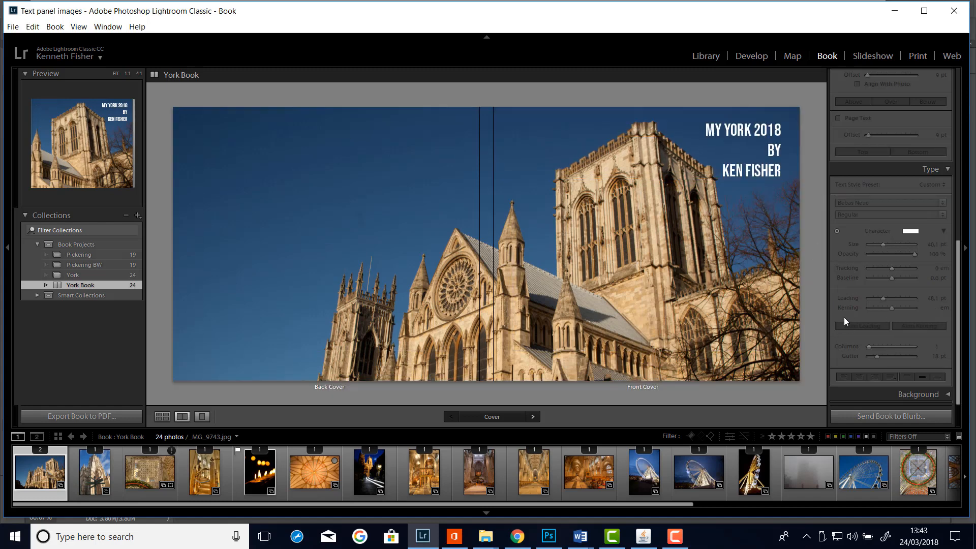
mouse_move(703, 105)
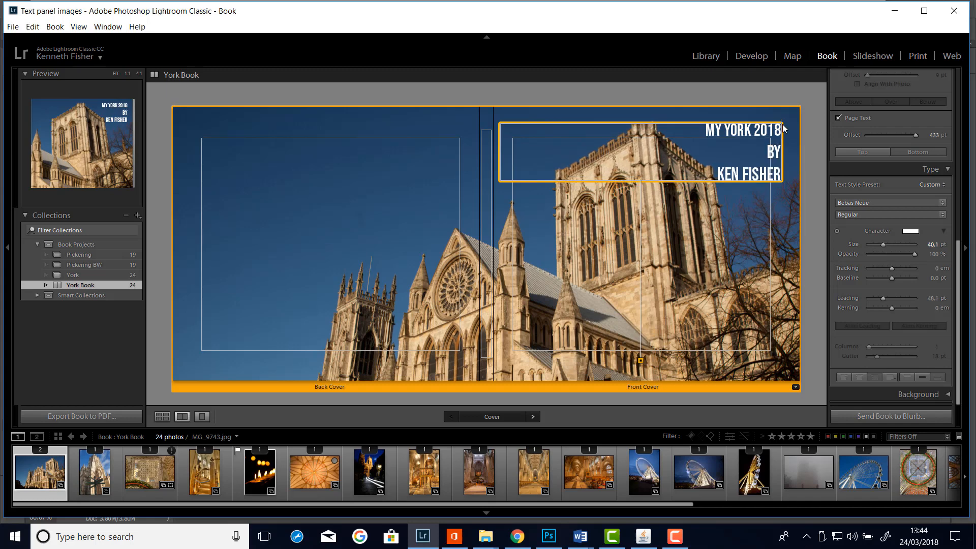
mouse_move(791, 135)
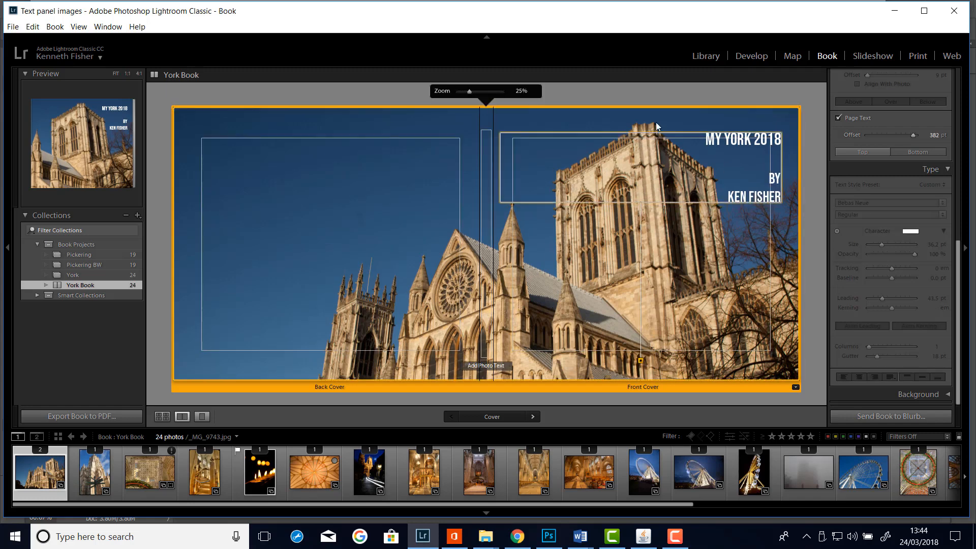
mouse_move(668, 138)
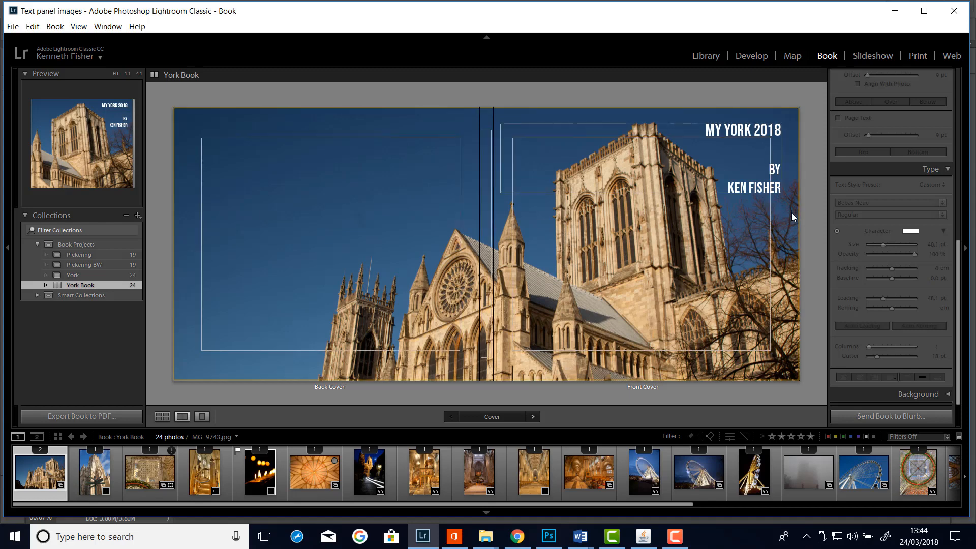
Step: Finish editing the title, leaving a gap between 'MY YORK 2018' and 'BY KEN FISHER'
left_click(261, 177)
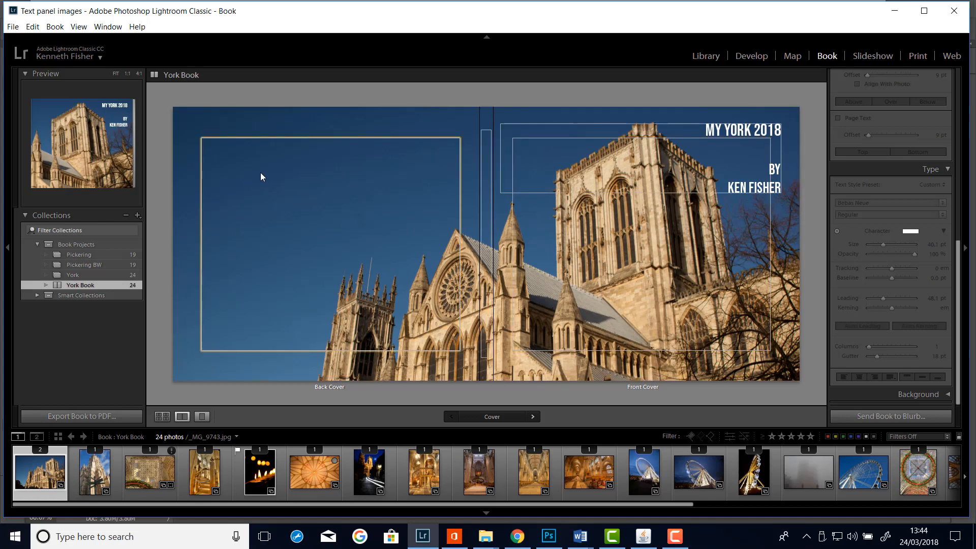
mouse_move(420, 168)
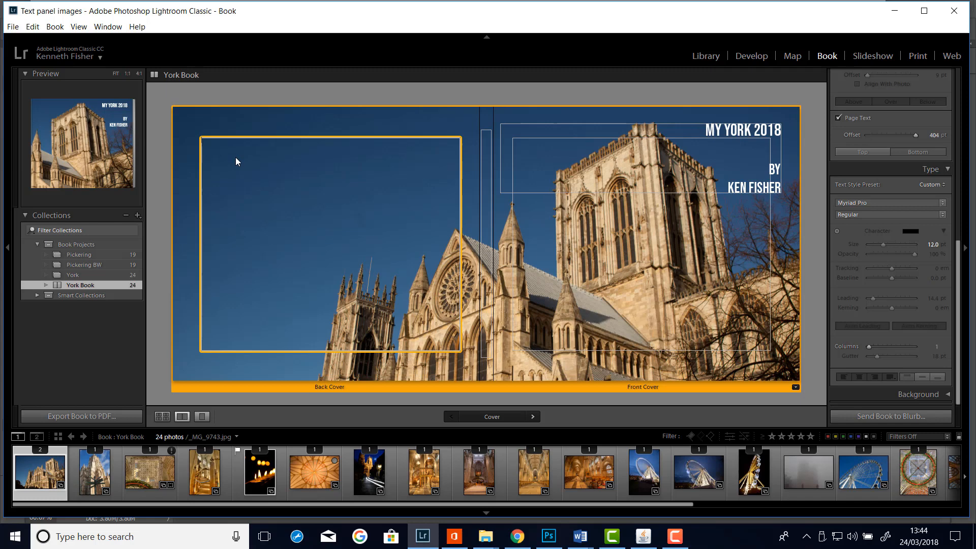
Step: Paste the three York description paragraphs into the back cover text box
right_click(237, 154)
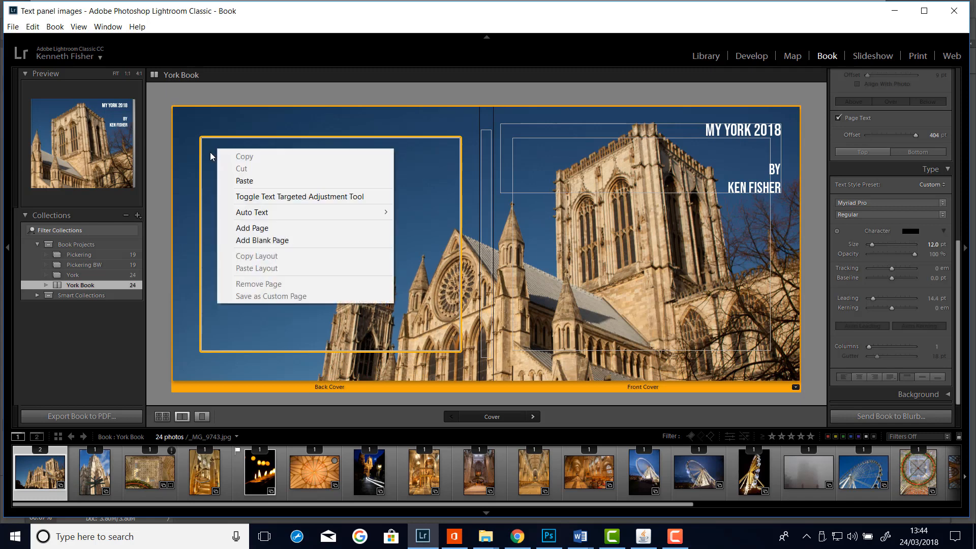
mouse_move(272, 180)
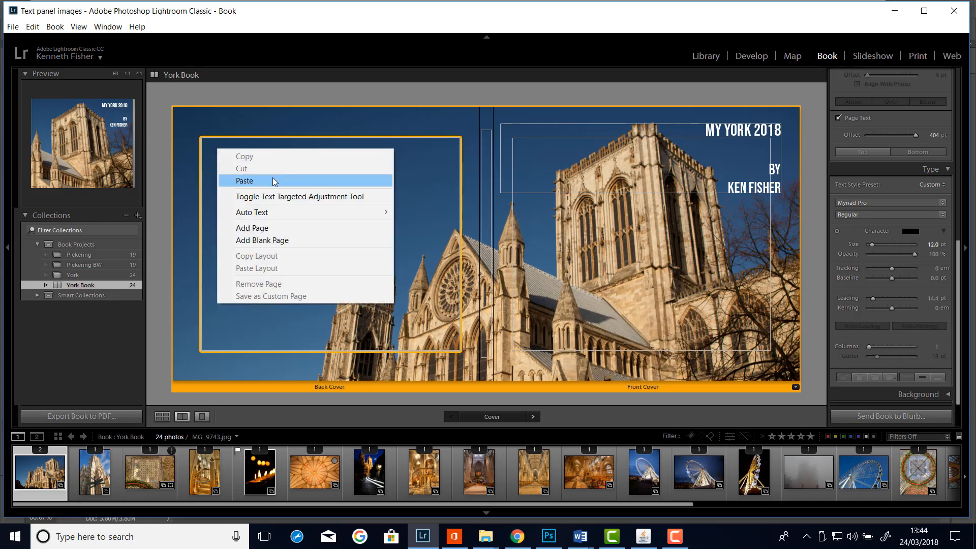
mouse_move(290, 185)
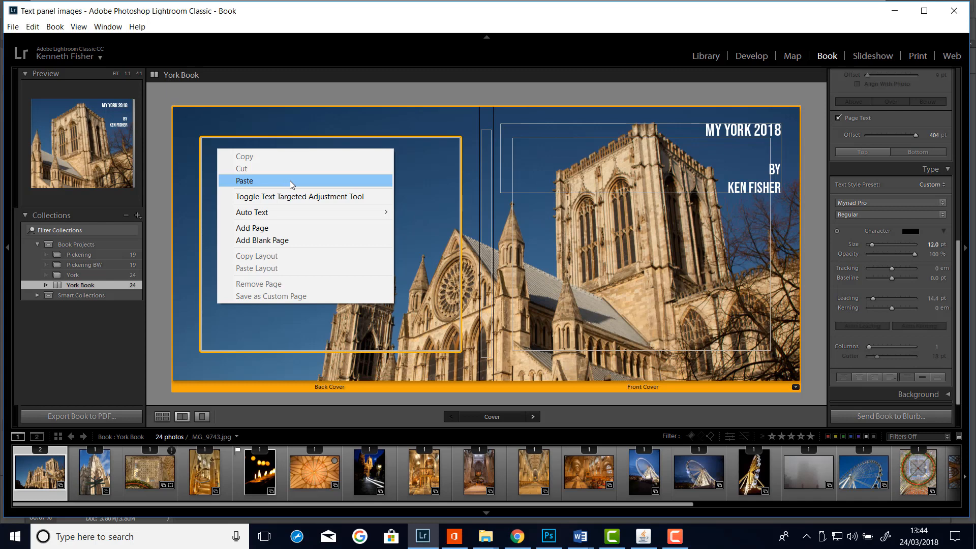
left_click(244, 181)
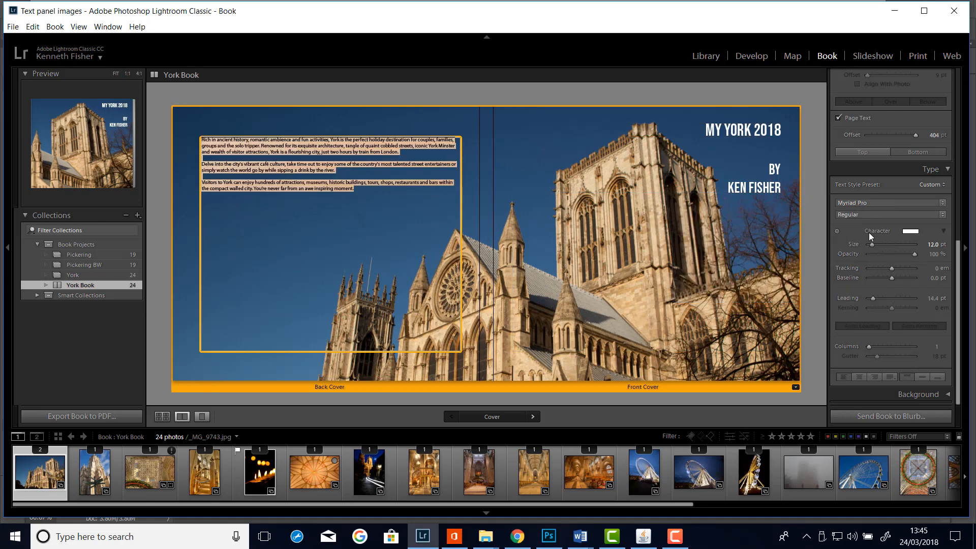
mouse_move(872, 248)
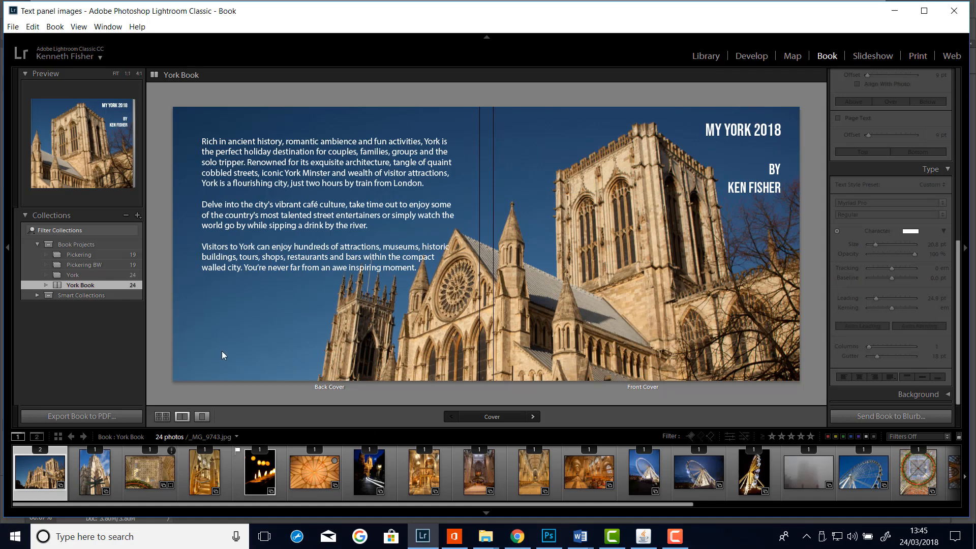
Step: Make the pasted York description white and larger with increased leading so it reads against the sky
left_click(585, 311)
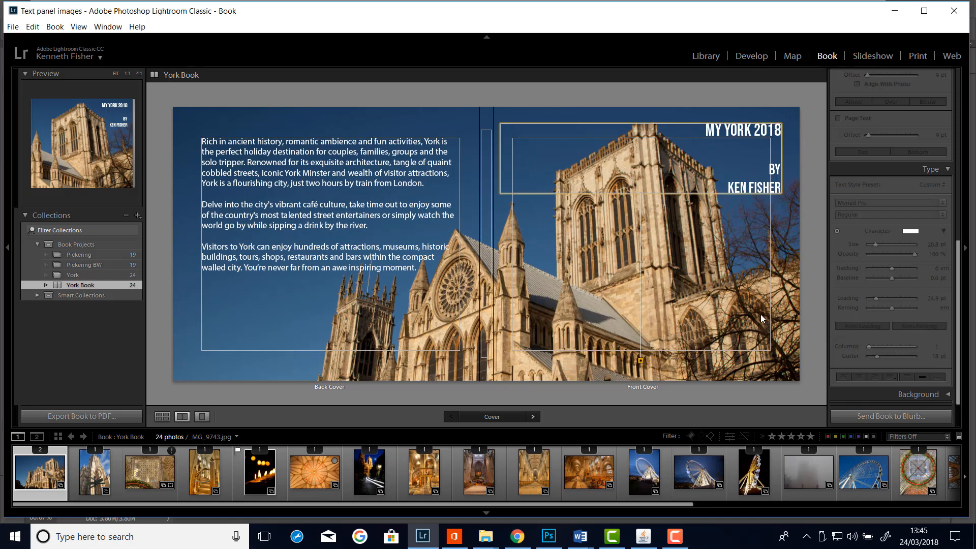
mouse_move(739, 320)
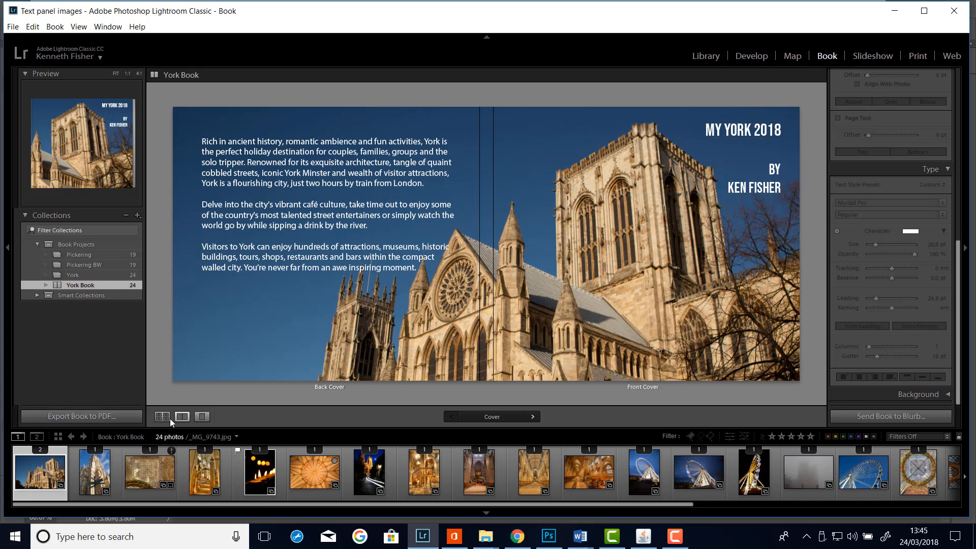
Step: Show the York Book in Multi-Page View with the finished cover spread above the interior pages
left_click(162, 416)
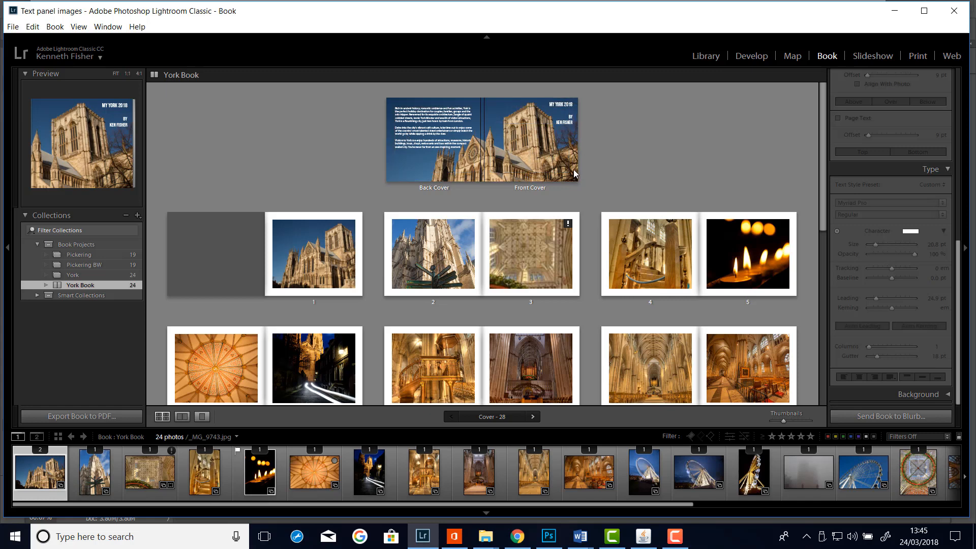
mouse_move(594, 104)
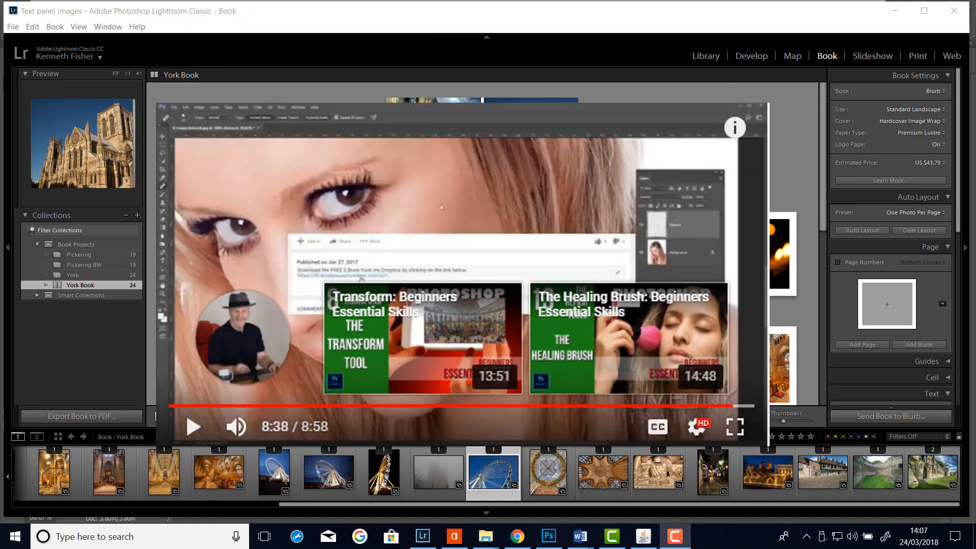
mouse_move(282, 310)
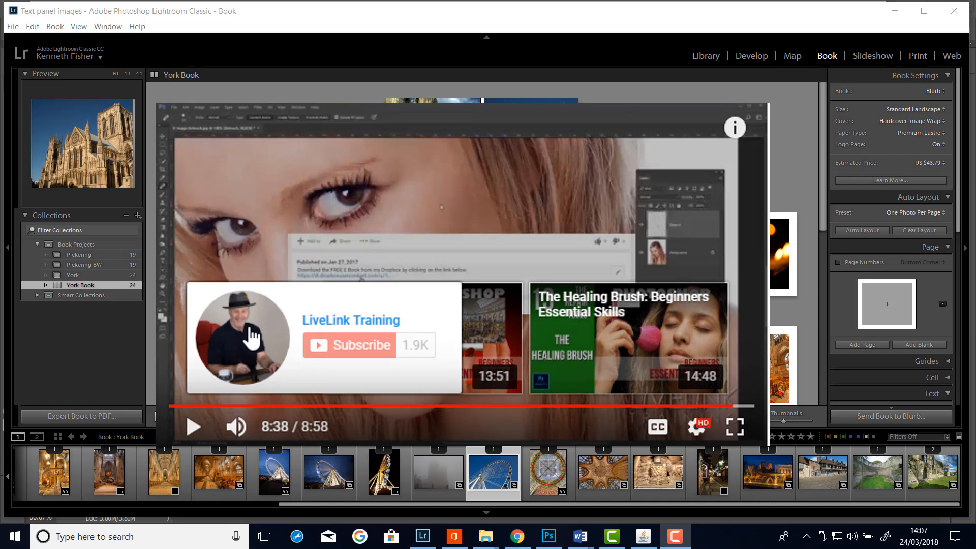
mouse_move(428, 312)
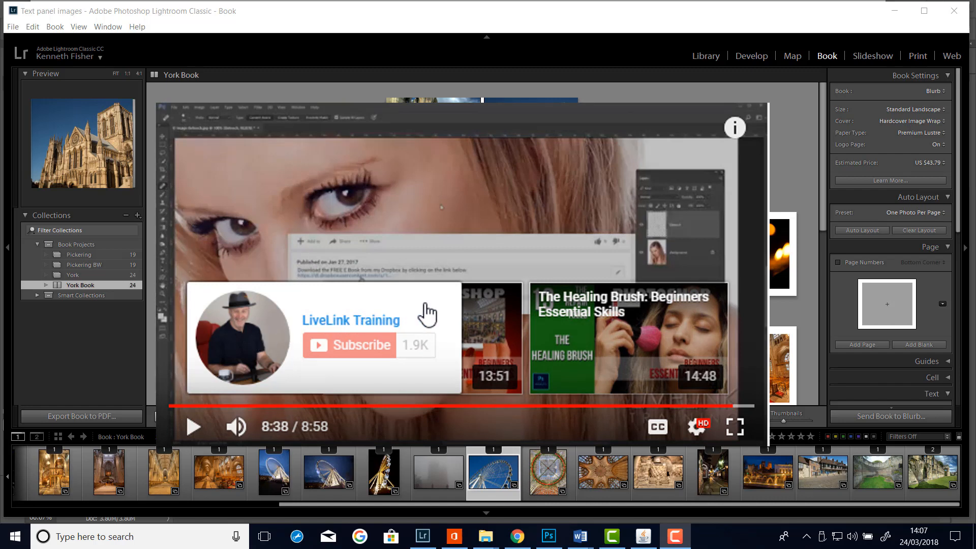